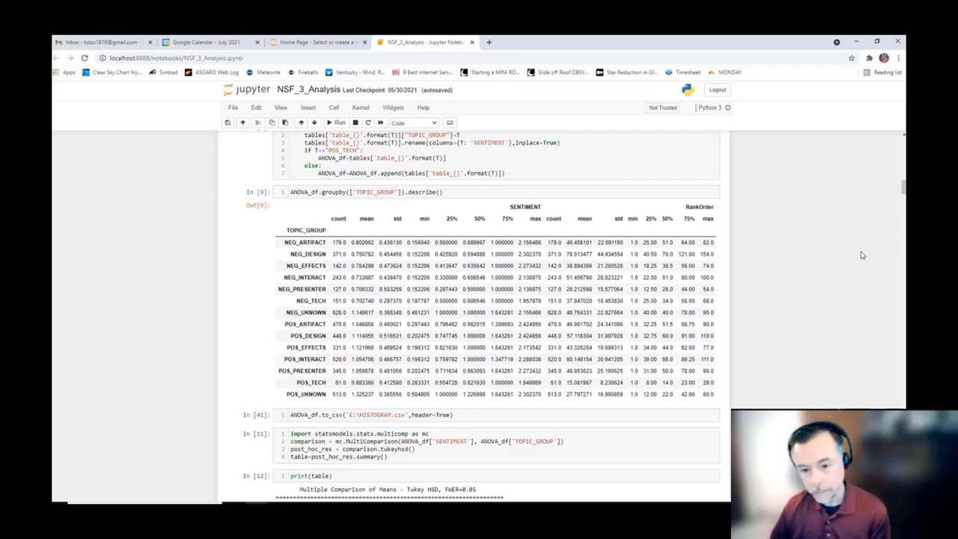
mouse_move(851, 261)
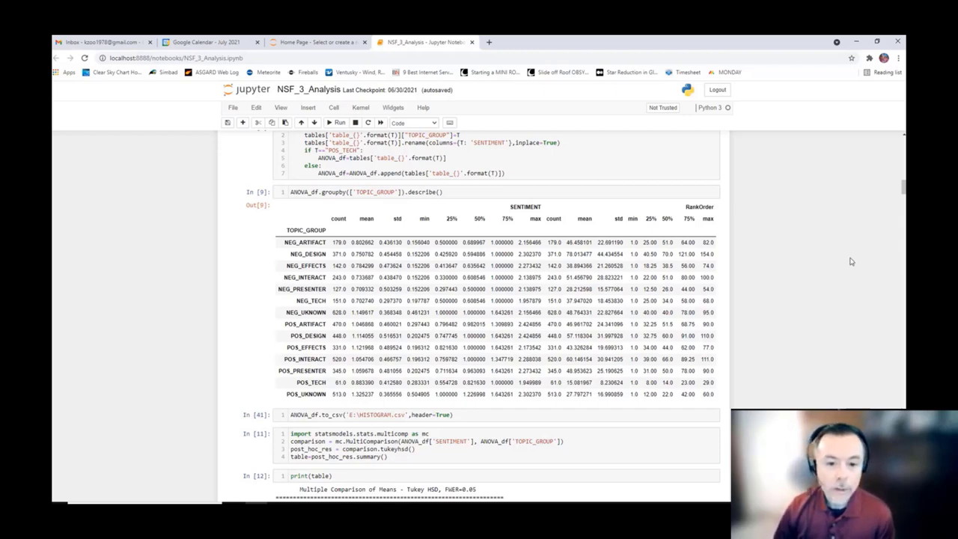
mouse_move(852, 259)
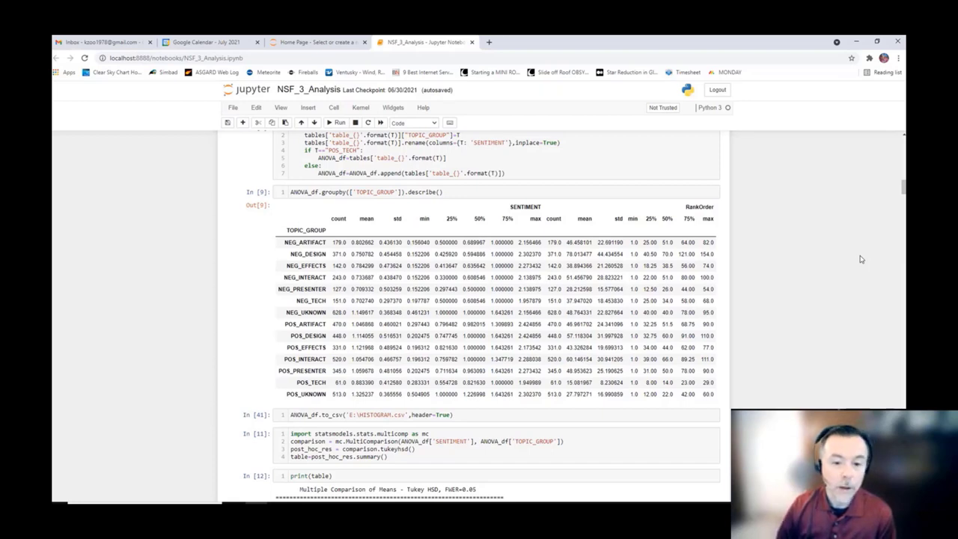
- Scroll down past the ANOVA summary to the Tukey HSD pairwise comparison table
scroll("down", 3)
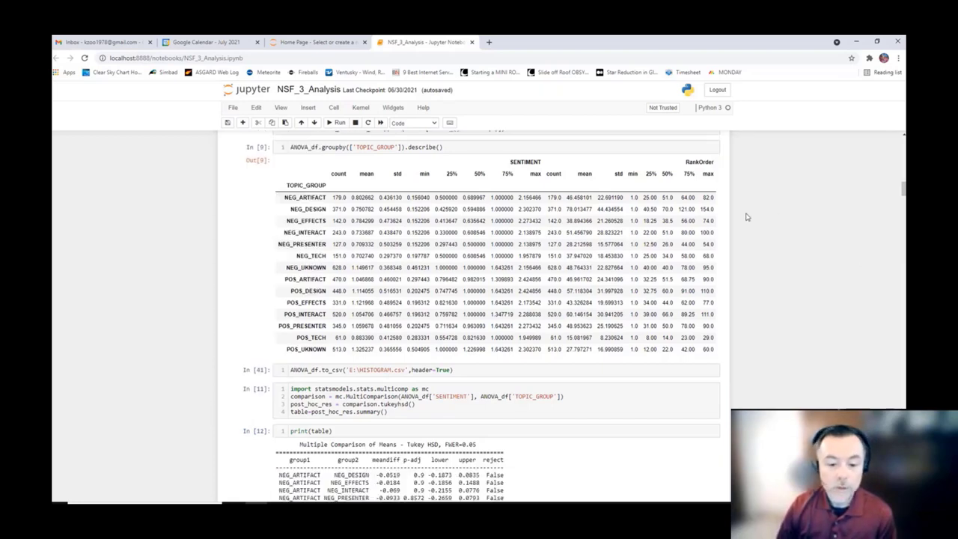
scroll("down", 3)
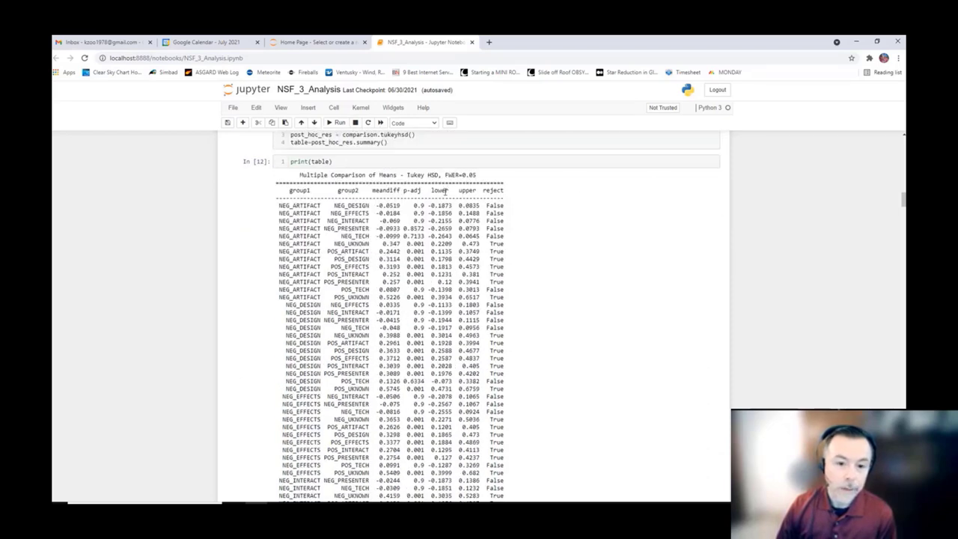
scroll("down", 3)
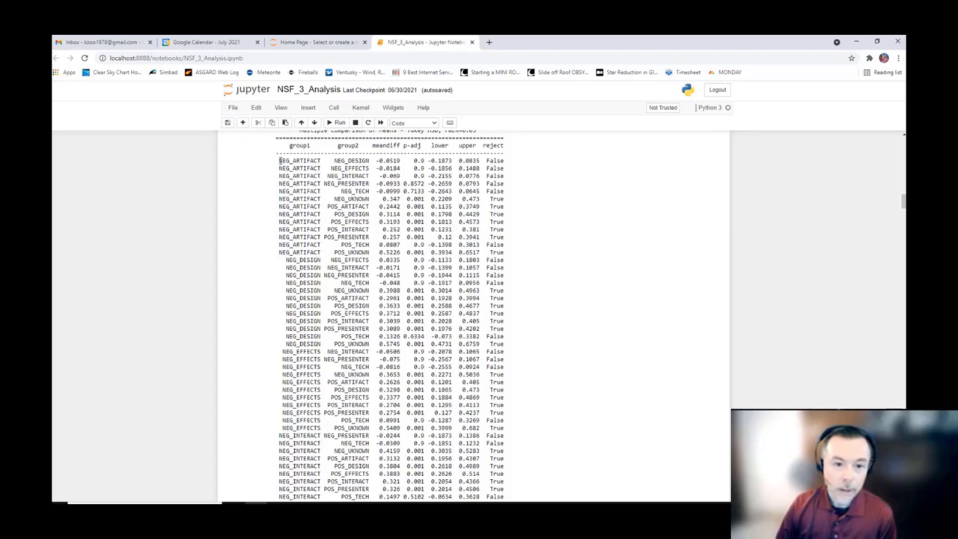
- Highlight the first three NEG_ARTIFACT comparison rows in the Tukey HSD output
double_click(299, 160)
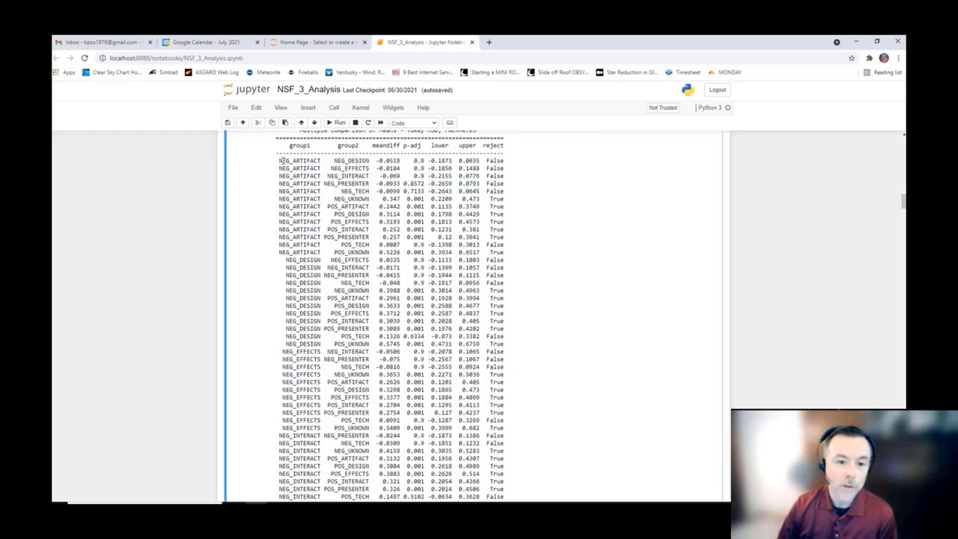
left_click_drag(281, 160, 419, 175)
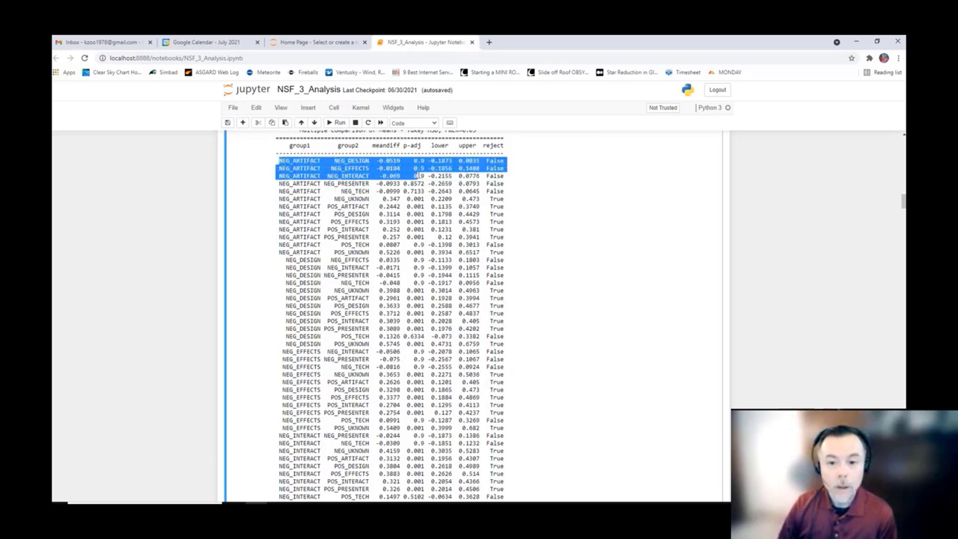